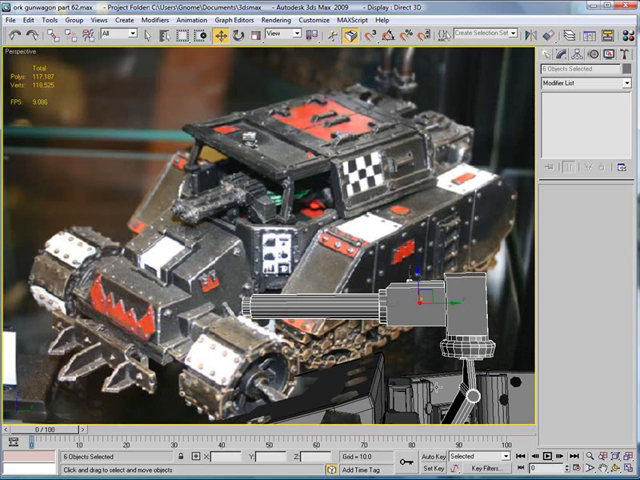
mouse_move(356, 223)
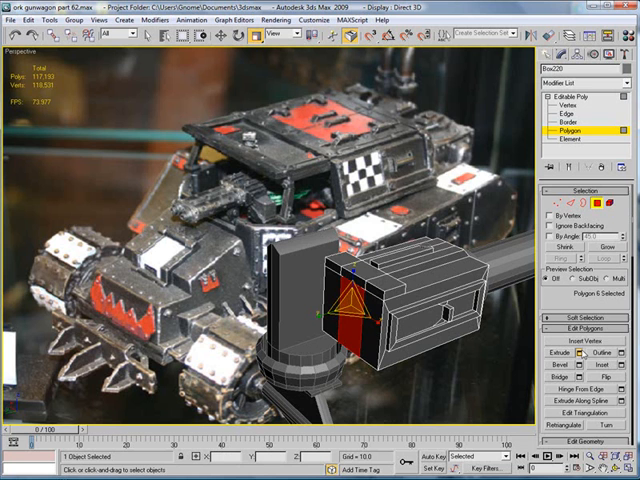
Inset and extrude Box220's top polygons inward to cut a slot, then return to object level
click(575, 361)
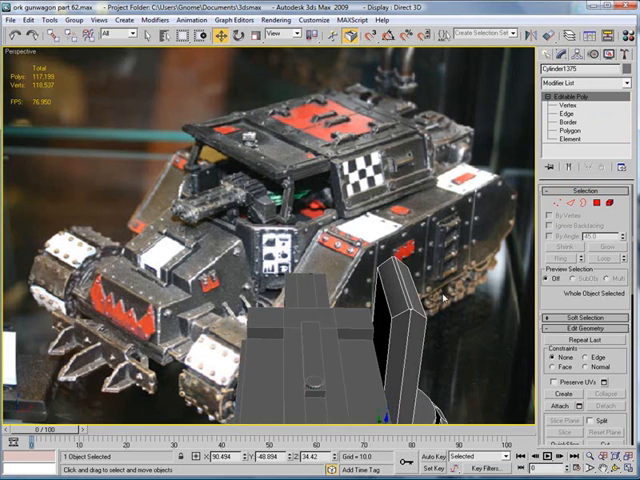
click(566, 123)
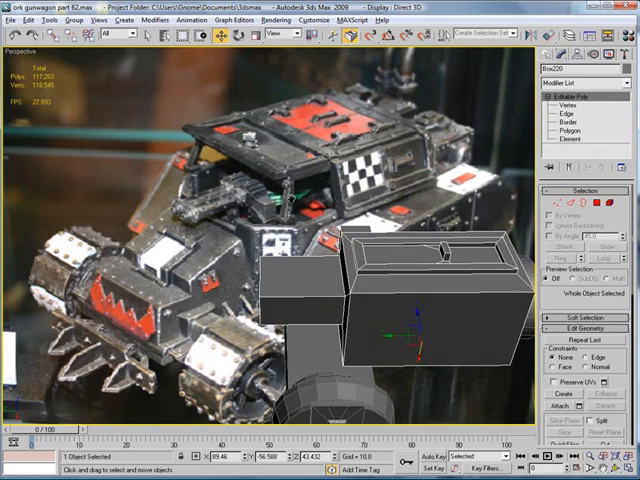
Extrude Box220's underside face along a spline into a curved, tapering arm
click(567, 113)
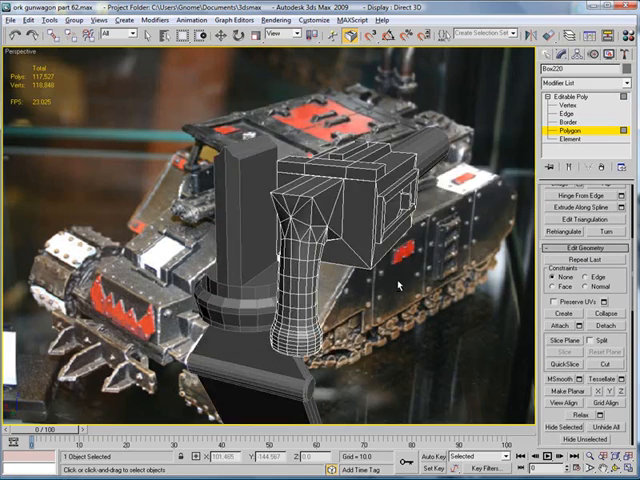
Create a box at the arm joint, convert it to Editable Poly, and chamfer its edges by 0.17
click(563, 114)
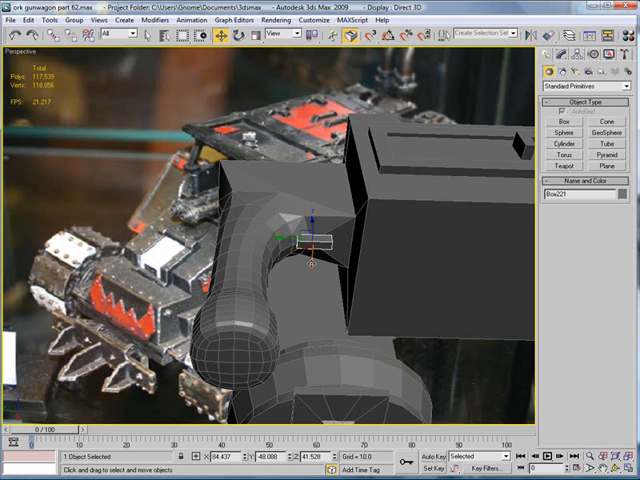
click(563, 55)
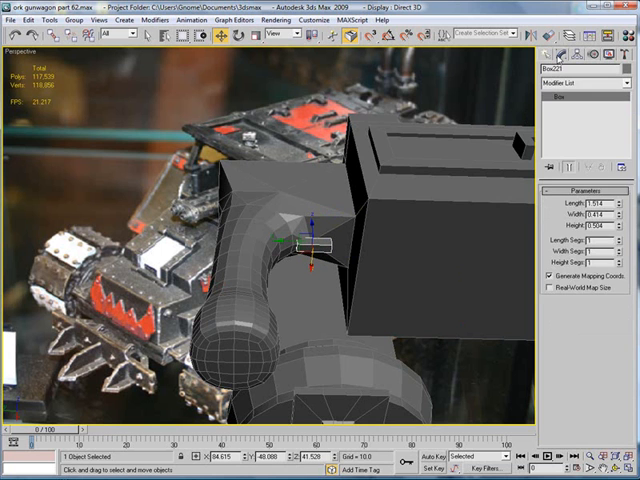
click(580, 96)
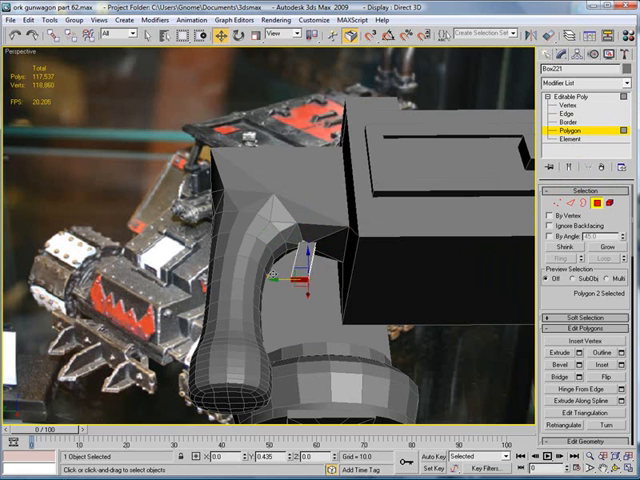
click(567, 123)
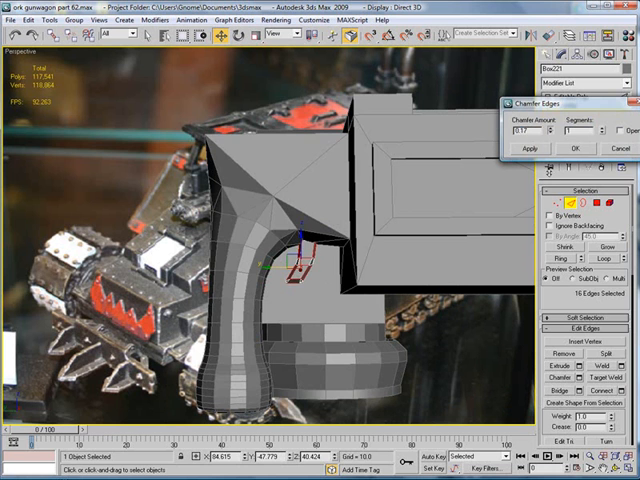
click(573, 147)
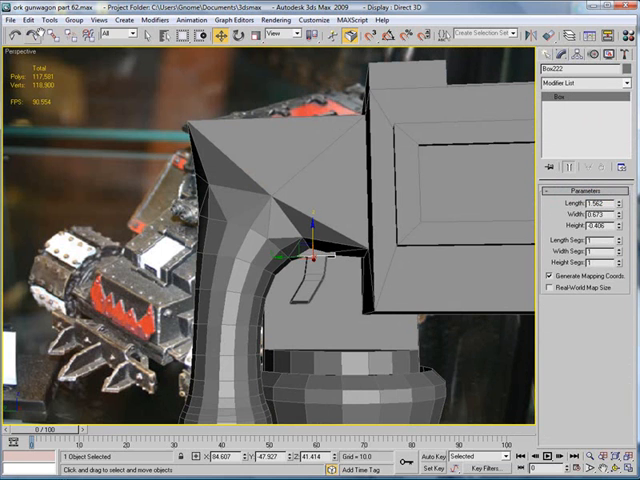
Convert the second joint box to Editable Poly and reselect Box220
click(585, 97)
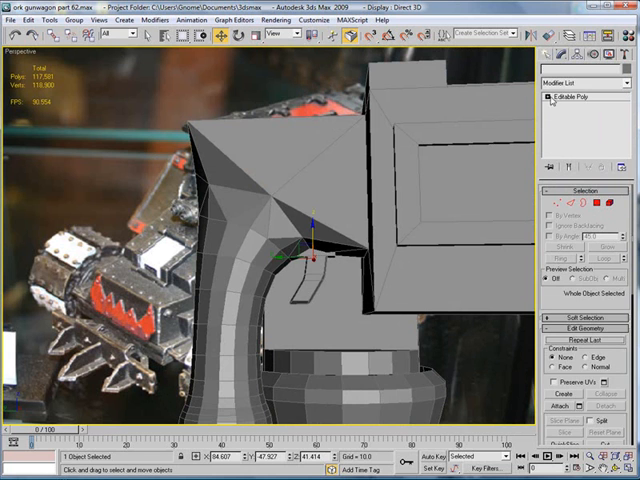
click(570, 125)
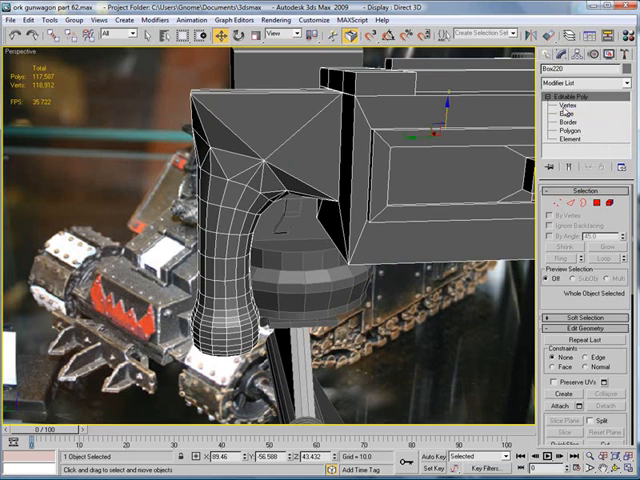
Chamfer the arm head's top edges and begin extruding its top face 0.311
click(564, 117)
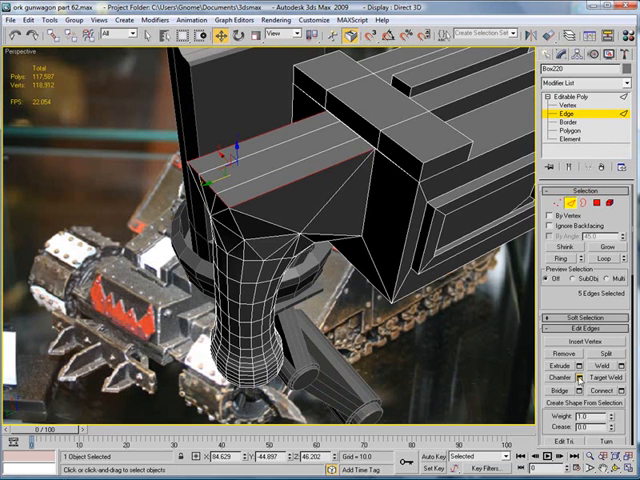
click(576, 375)
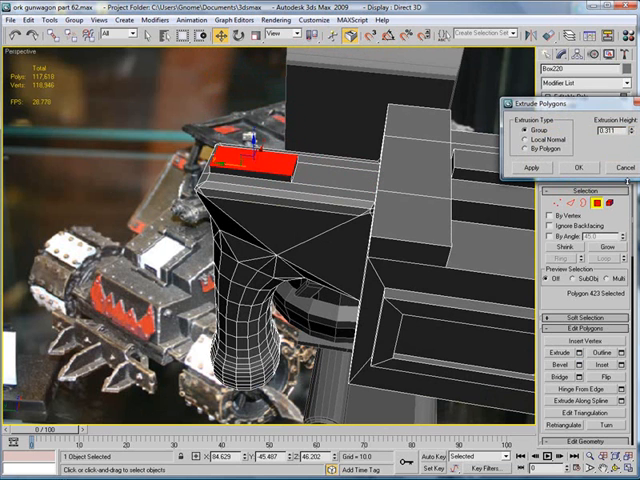
Finish raising the top face, then extrude three polygons on the block outward
click(568, 167)
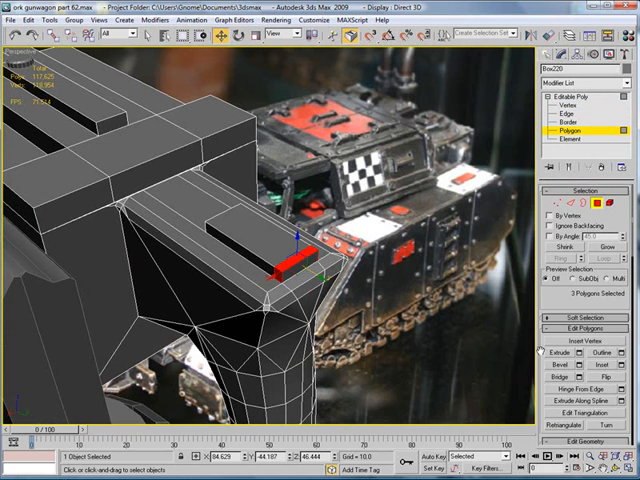
click(559, 355)
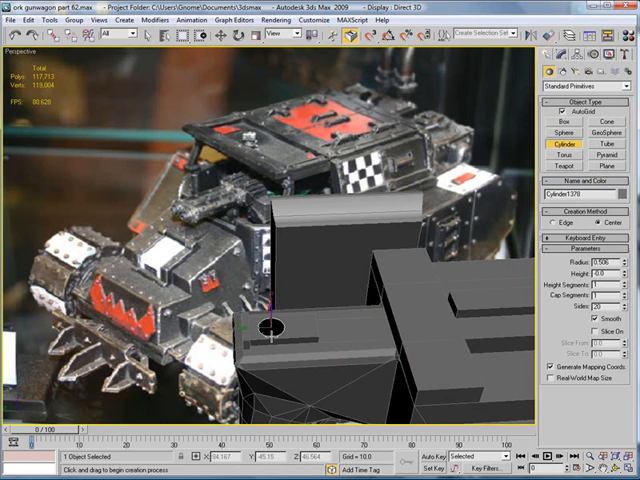
Make the stud cylinder Editable Poly, chamfer its edges 0.14, and extrude its top -0.2
click(564, 57)
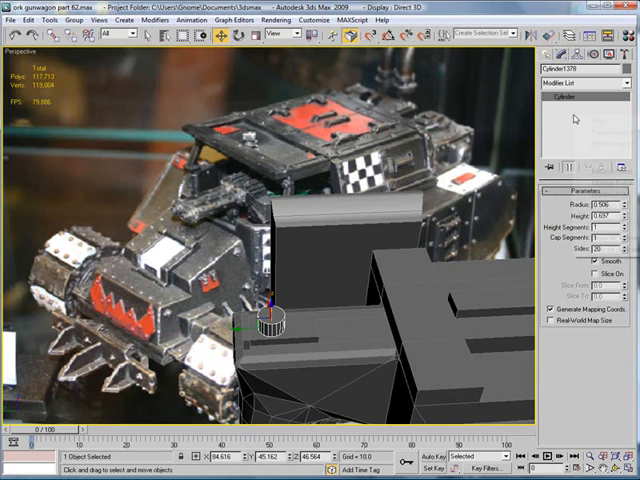
click(570, 100)
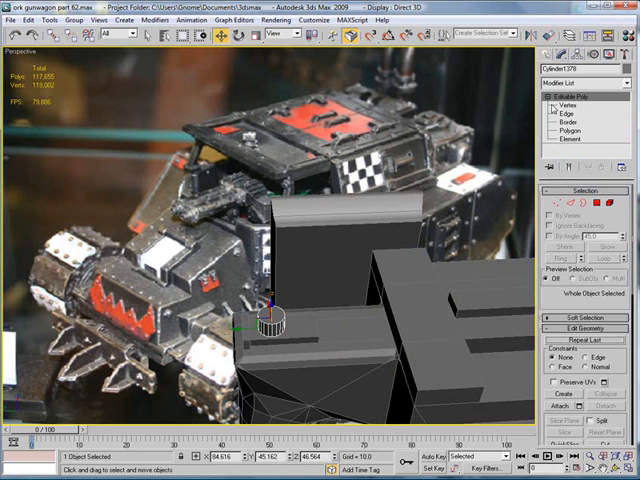
click(575, 124)
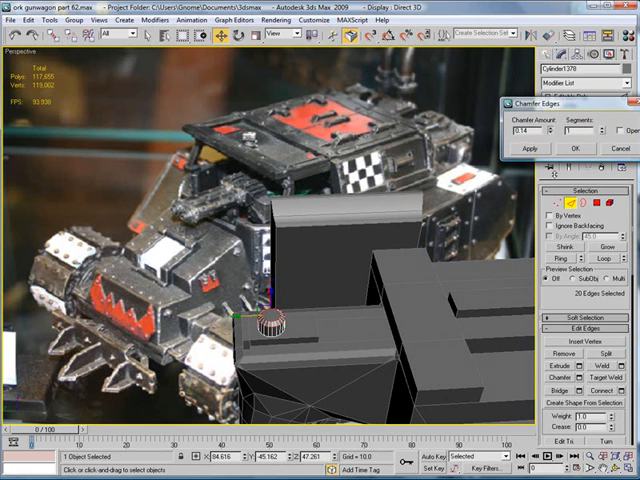
click(575, 148)
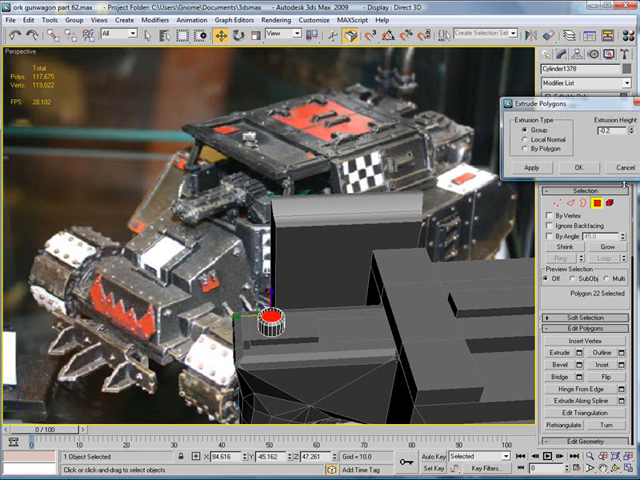
click(581, 121)
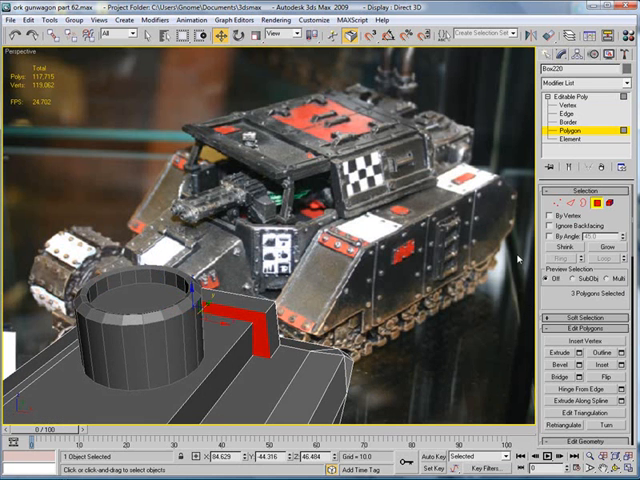
Select Box220's vertices near the mount at Vertex sub-object level
click(566, 108)
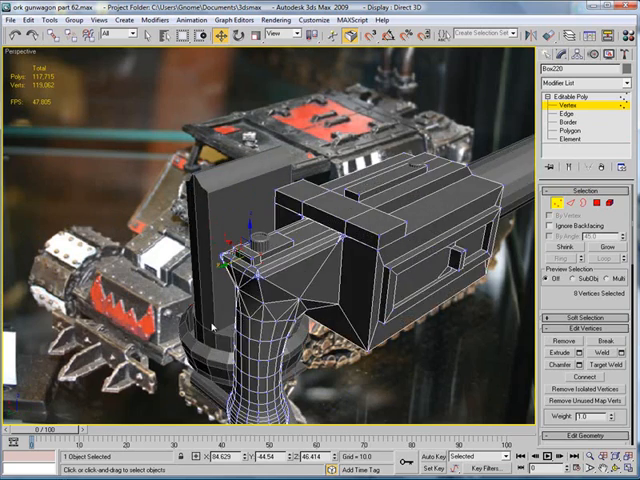
click(566, 130)
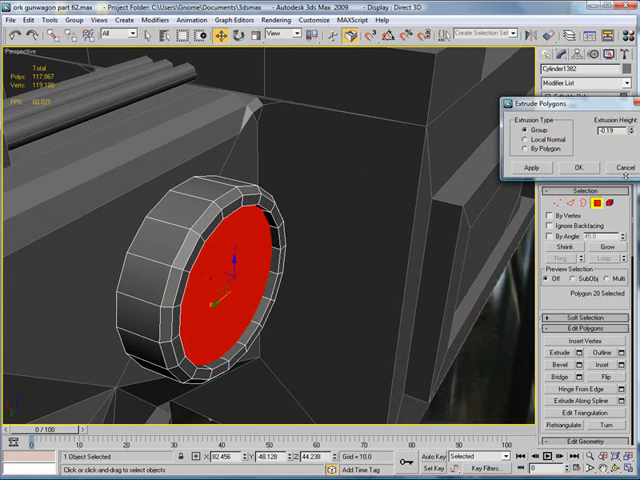
Push the chamfered side cylinder's front cap inward with Extrude Polygons
click(543, 167)
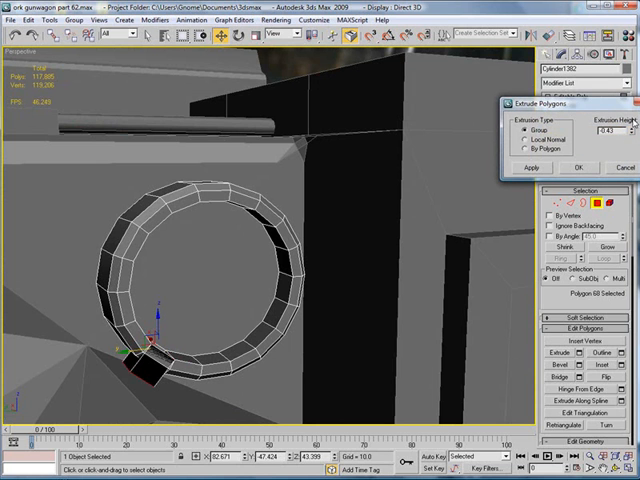
Extrude the ring's faces by 0.43 and 0.37 to raise the sight post
click(548, 167)
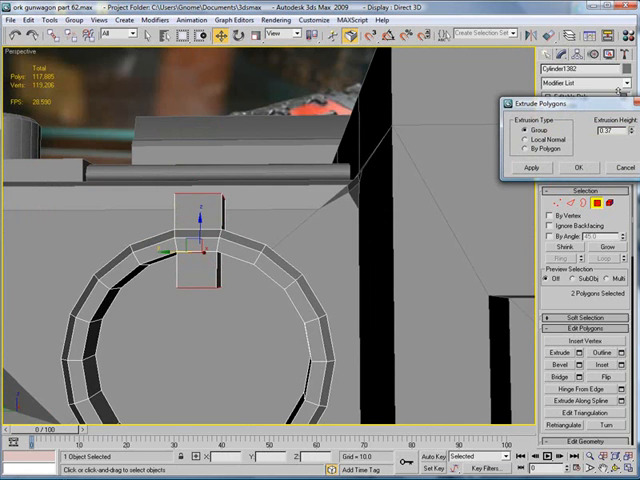
click(577, 167)
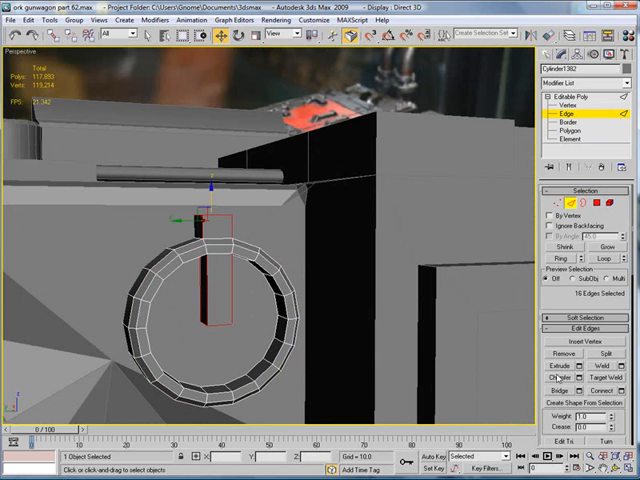
Chamfer the 16 selected edges of the ring sight's post
click(585, 375)
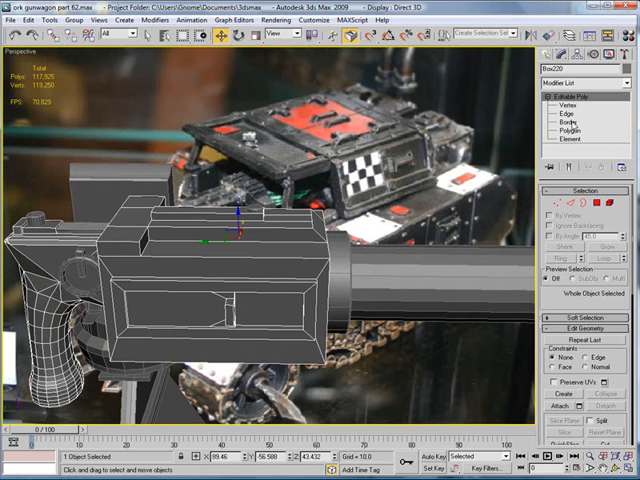
Chamfer Box220's casing edges by 0.14 at Edge level
click(565, 126)
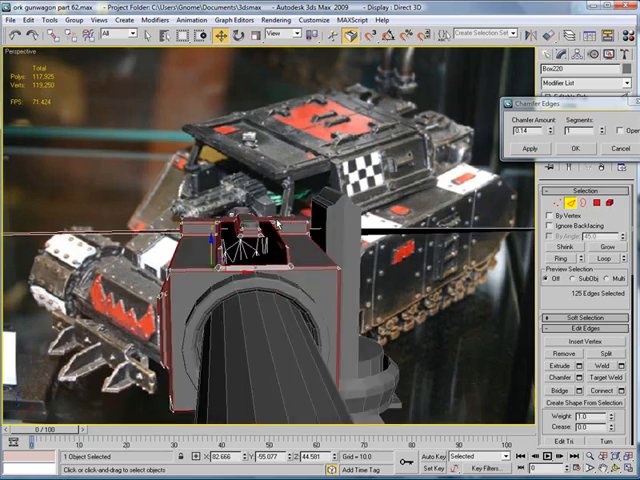
click(574, 147)
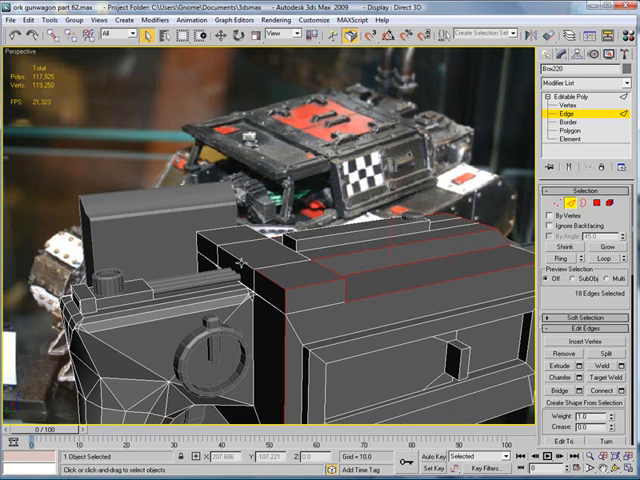
Add another top ridge edge of Box220 to the edge selection
click(245, 268)
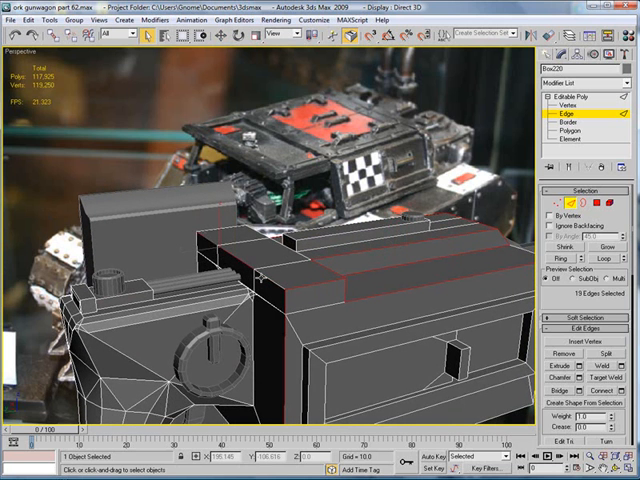